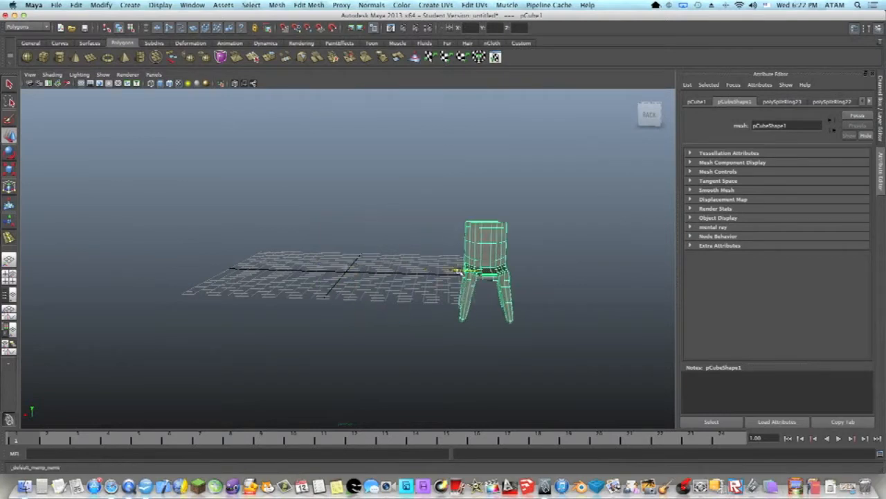
Orbit the perspective view around the existing chair model.
{"action": "left_click_drag", "start_coordinate": [485, 270], "coordinate": [588, 242]}
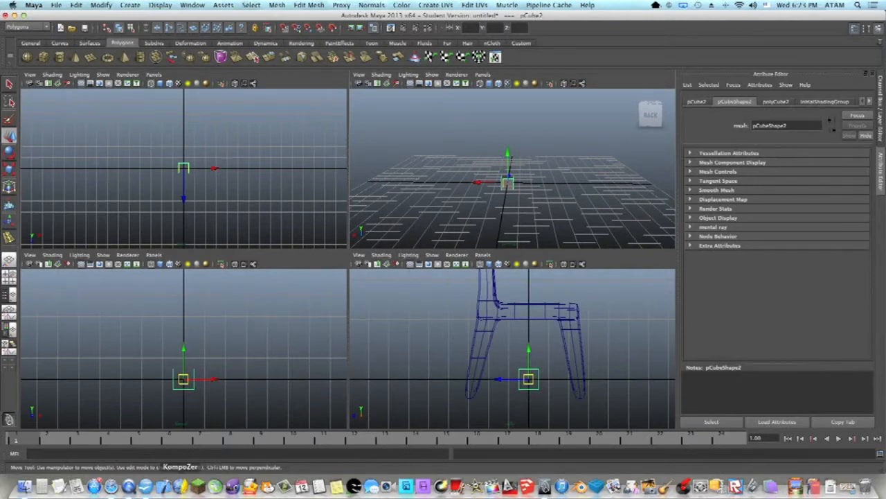
{"action": "mouse_move", "coordinate": [529, 349]}
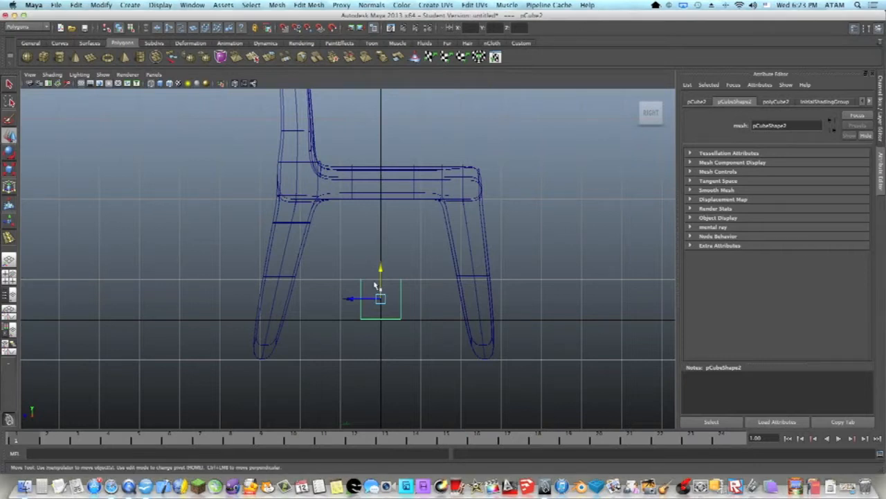
{"action": "mouse_move", "coordinate": [381, 272]}
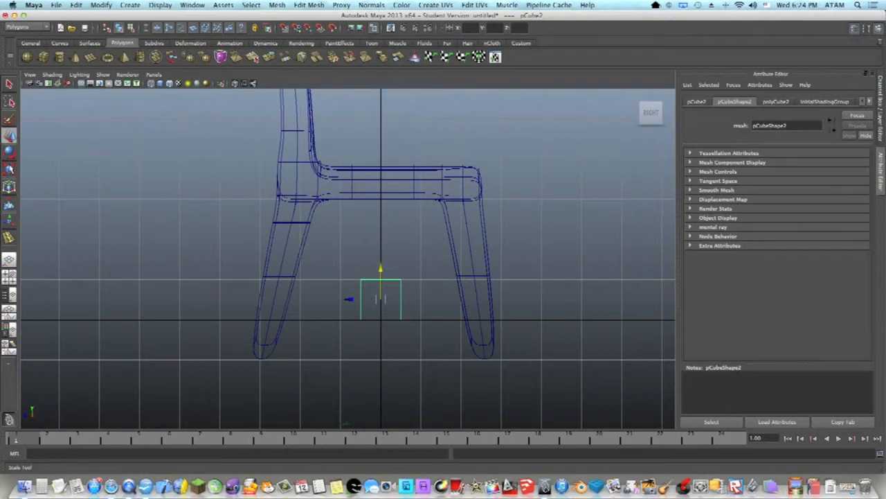
Scale the new cube into a wide, flat slab for the chair seat.
{"action": "left_click", "coordinate": [10, 169]}
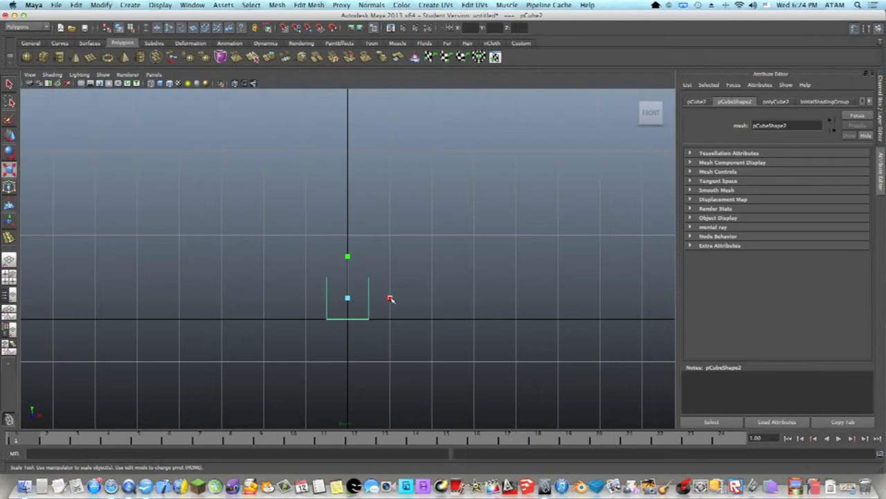
{"action": "left_click_drag", "start_coordinate": [390, 299], "coordinate": [504, 299]}
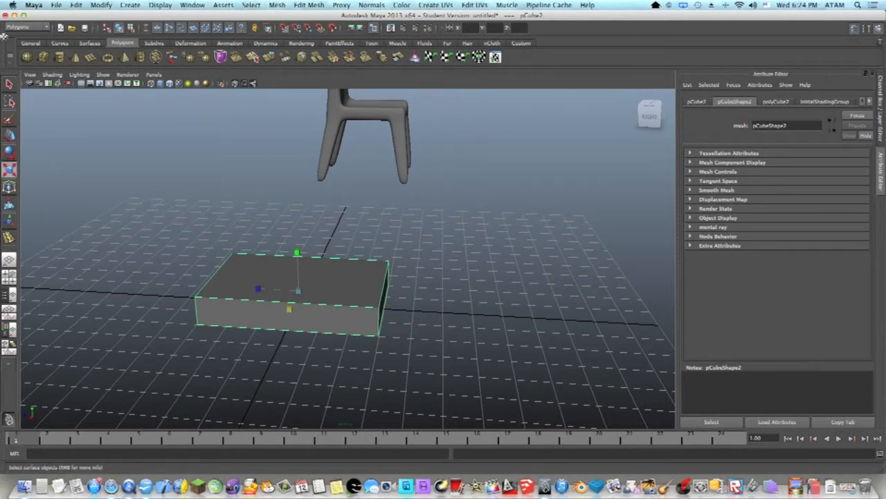
Start the Insert Edge Loop Tool on the seat slab from the Polygons menu set, in a maximized viewport.
{"action": "left_click", "coordinate": [25, 26]}
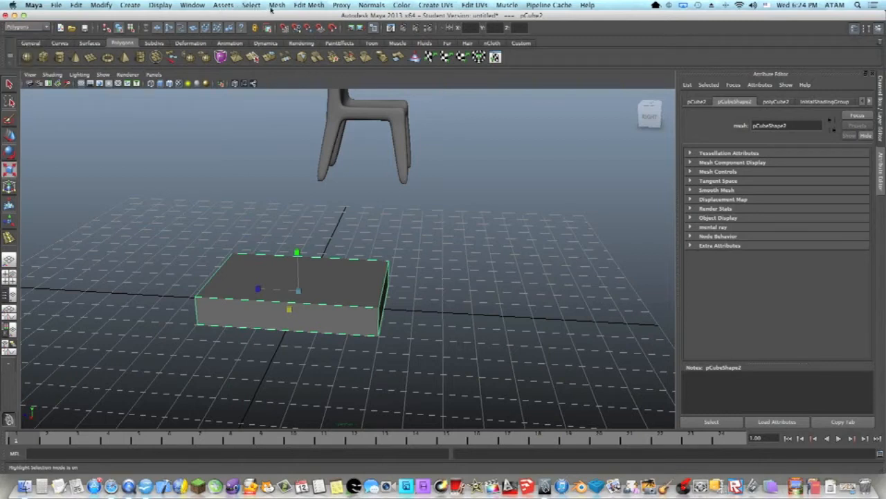
{"action": "left_click", "coordinate": [26, 28]}
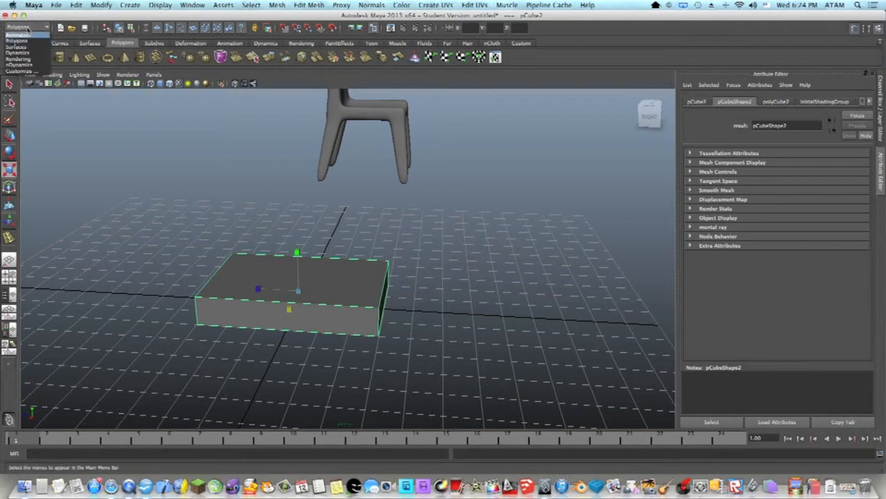
{"action": "left_click", "coordinate": [25, 26]}
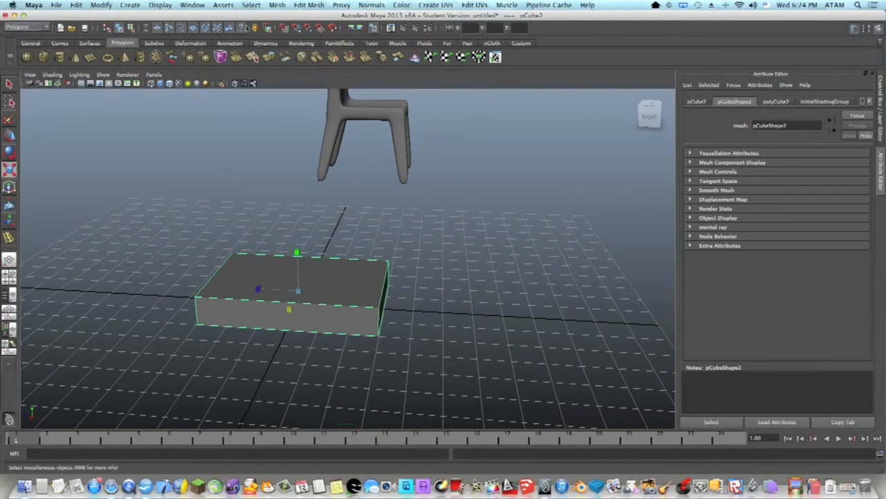
{"action": "left_click", "coordinate": [307, 6]}
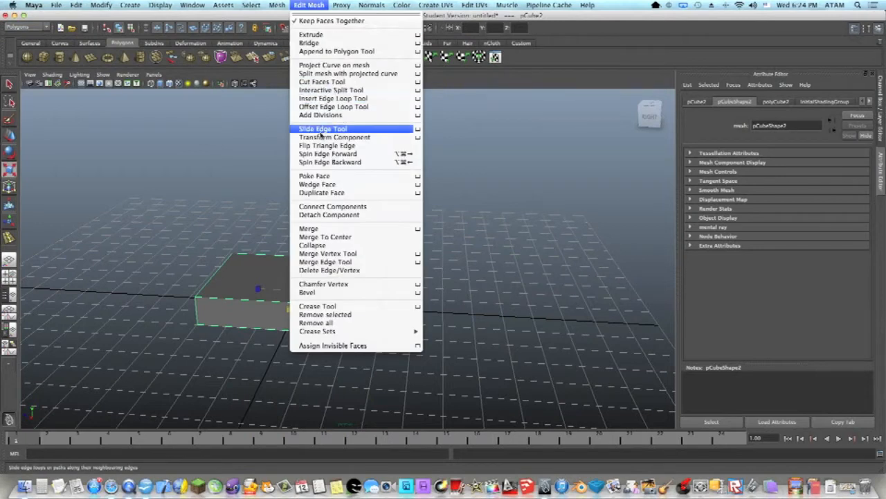
{"action": "left_click", "coordinate": [321, 129]}
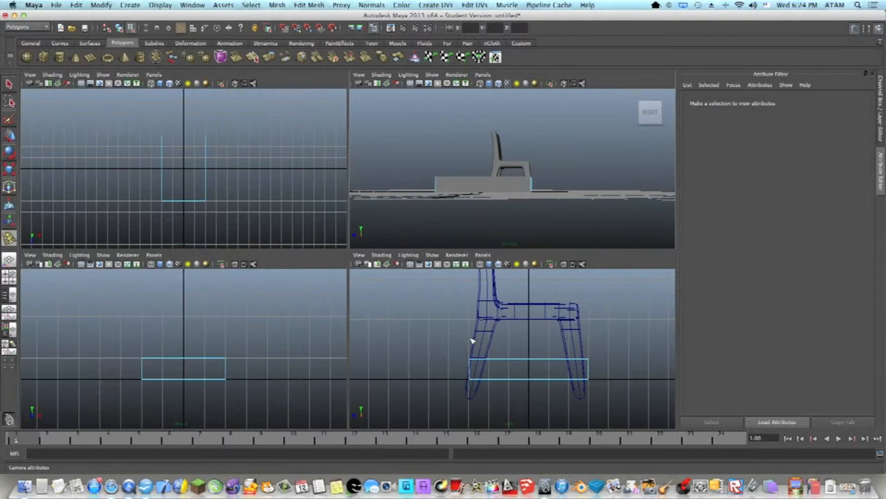
{"action": "key", "text": "space"}
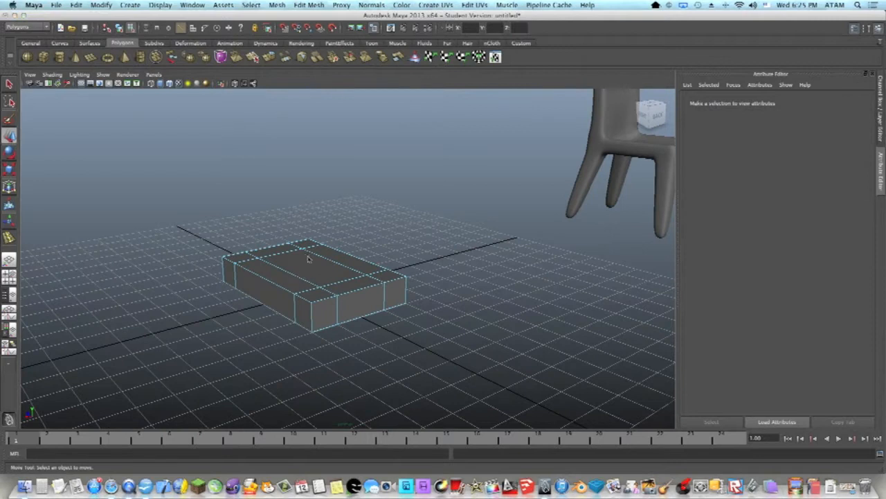
{"action": "right_click", "coordinate": [308, 261]}
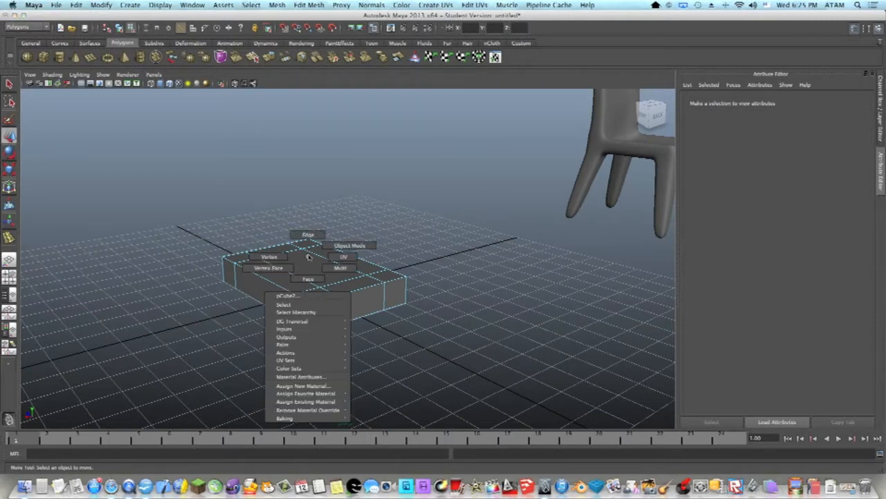
{"action": "left_click", "coordinate": [349, 245]}
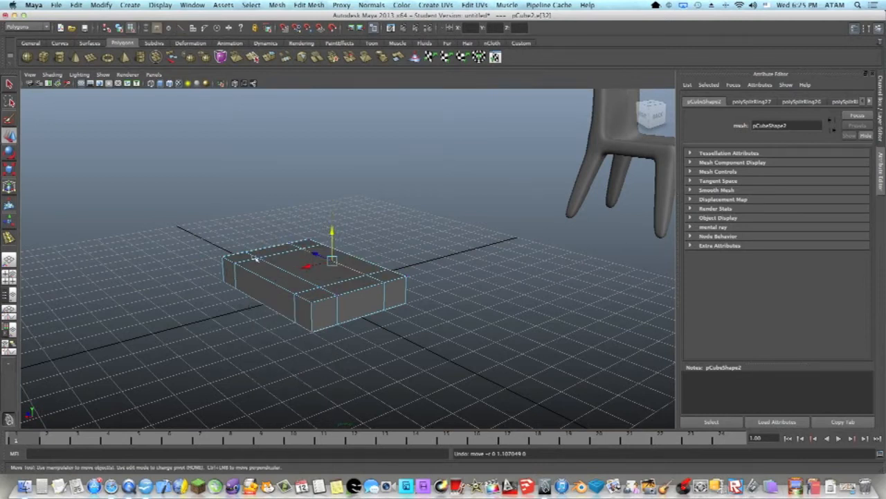
{"action": "left_click_drag", "start_coordinate": [332, 242], "coordinate": [252, 168]}
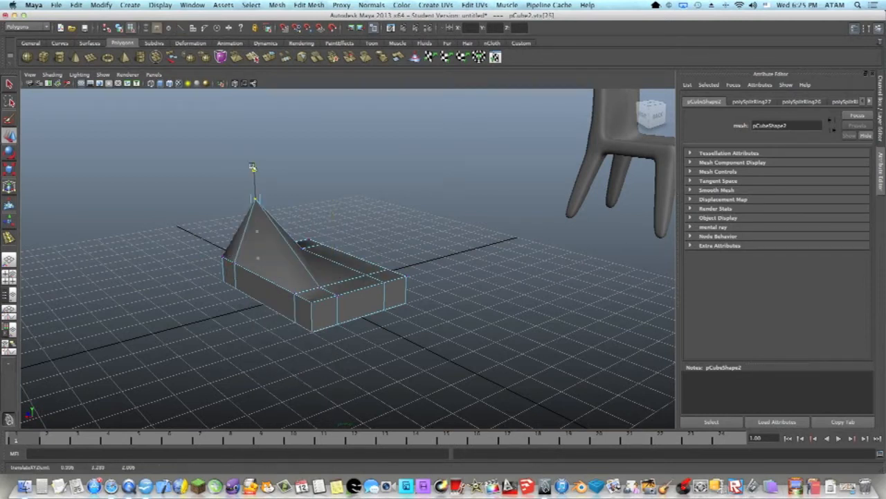
{"action": "left_click_drag", "start_coordinate": [252, 167], "coordinate": [256, 228]}
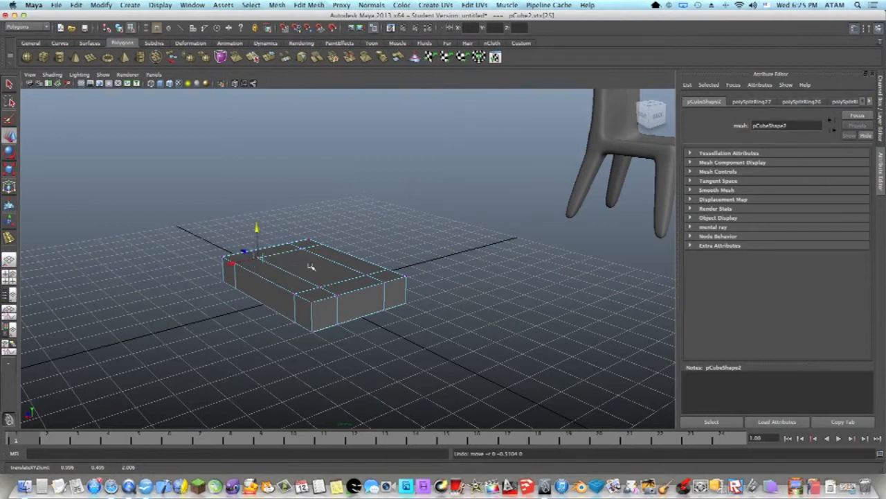
{"action": "mouse_move", "coordinate": [311, 270]}
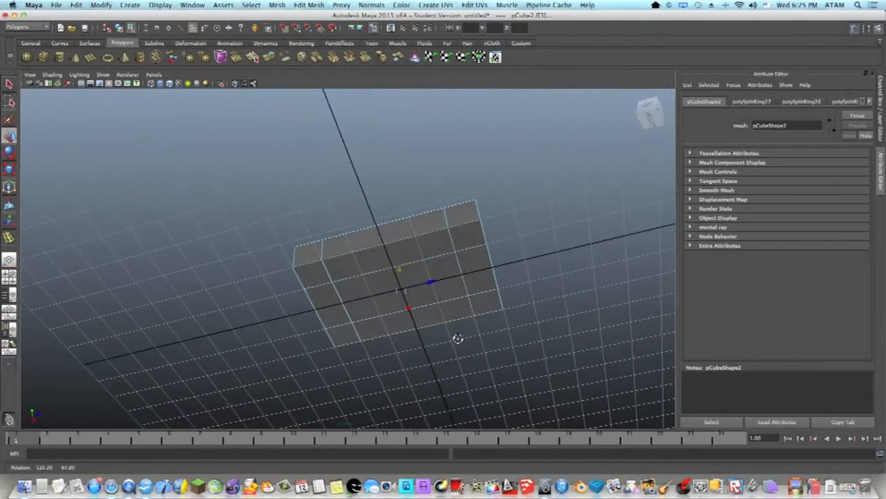
Extrude the slab's four underside corner faces downward into chair legs.
{"action": "left_click_drag", "start_coordinate": [457, 337], "coordinate": [385, 306]}
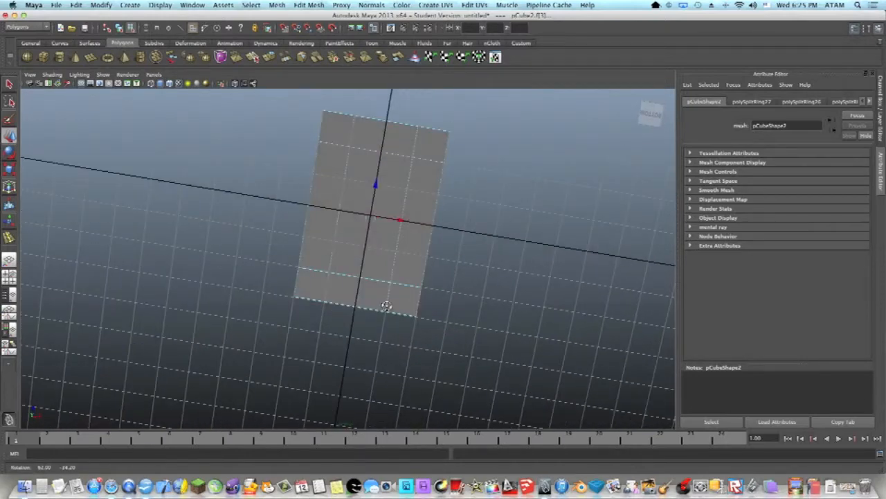
{"action": "left_click_drag", "start_coordinate": [387, 307], "coordinate": [440, 324]}
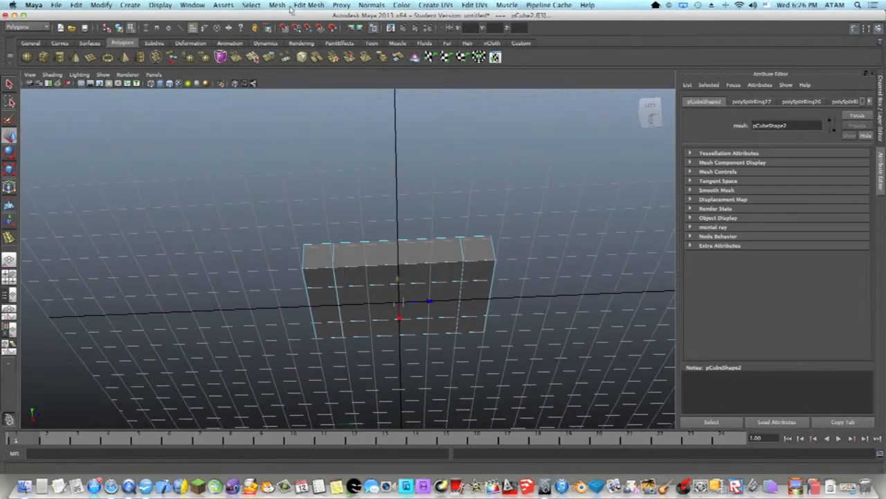
{"action": "left_click", "coordinate": [308, 6]}
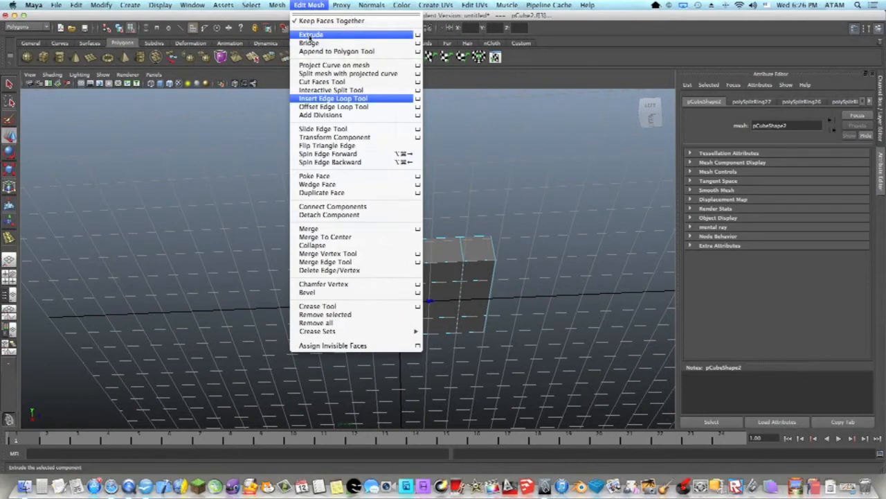
{"action": "left_click", "coordinate": [310, 33]}
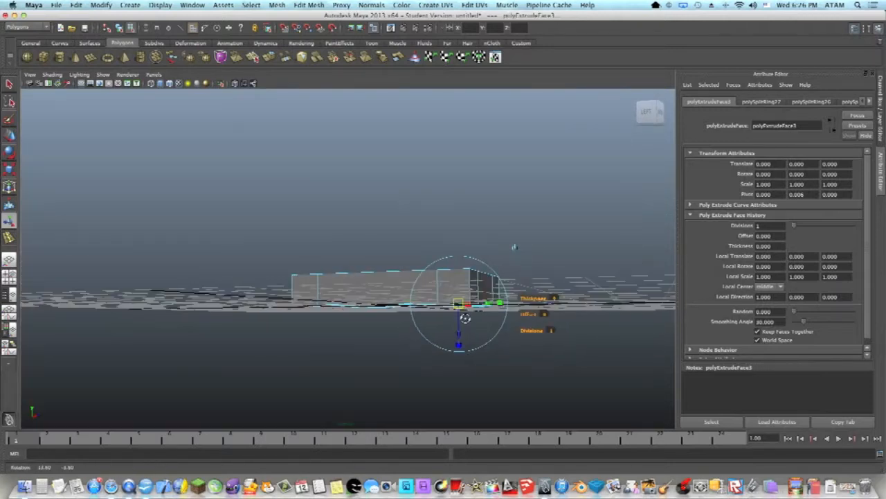
{"action": "left_click_drag", "start_coordinate": [458, 319], "coordinate": [460, 374]}
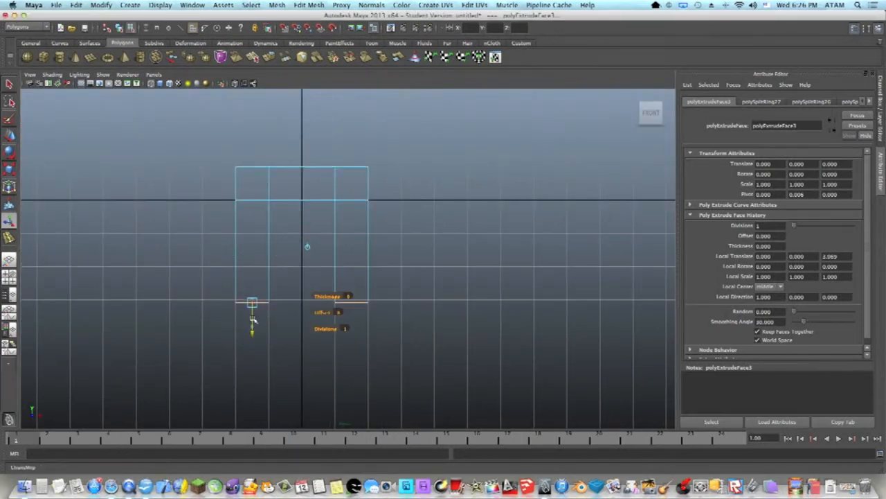
{"action": "left_click_drag", "start_coordinate": [252, 326], "coordinate": [253, 297]}
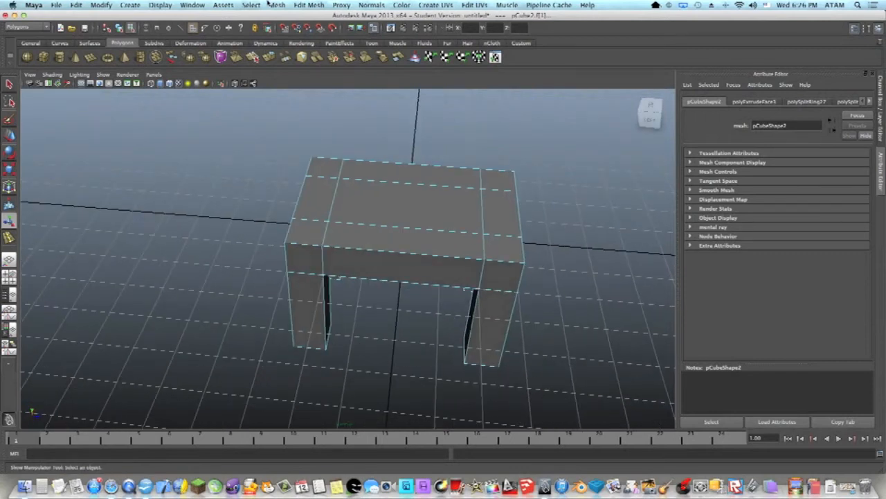
Clear the selection on the stool to finish the leg extrusion.
{"action": "left_click", "coordinate": [275, 6]}
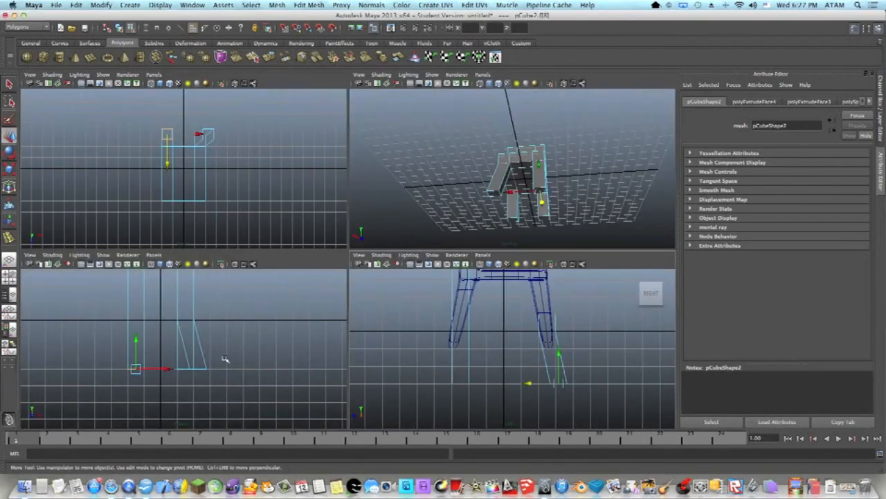
{"action": "mouse_move", "coordinate": [431, 371]}
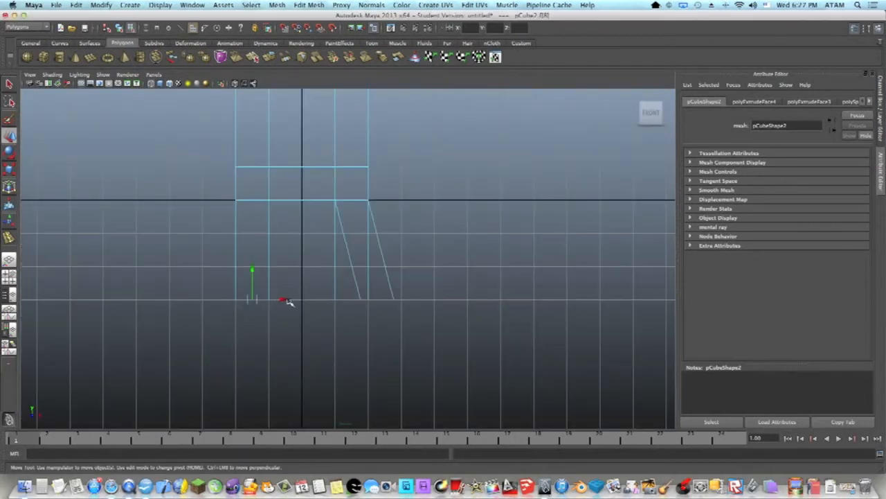
Move leg vertices in the front and side views to slant the chair legs.
{"action": "left_click_drag", "start_coordinate": [283, 299], "coordinate": [260, 299]}
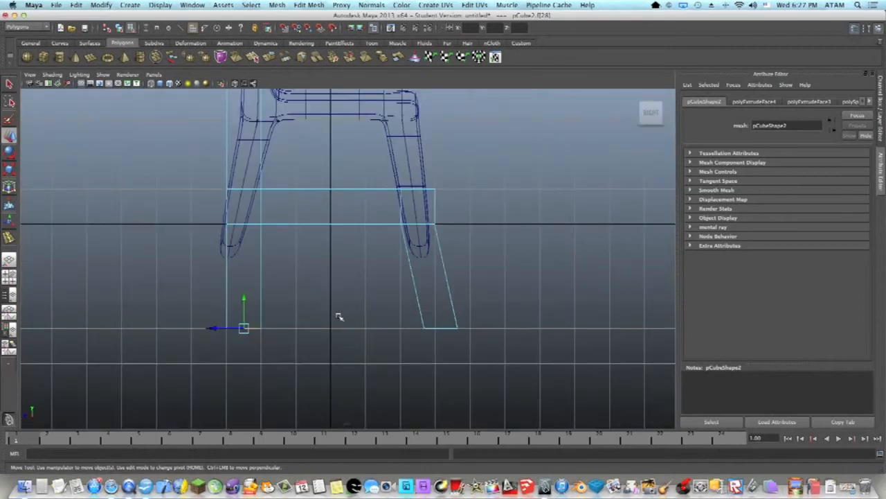
{"action": "left_click_drag", "start_coordinate": [242, 326], "coordinate": [219, 327]}
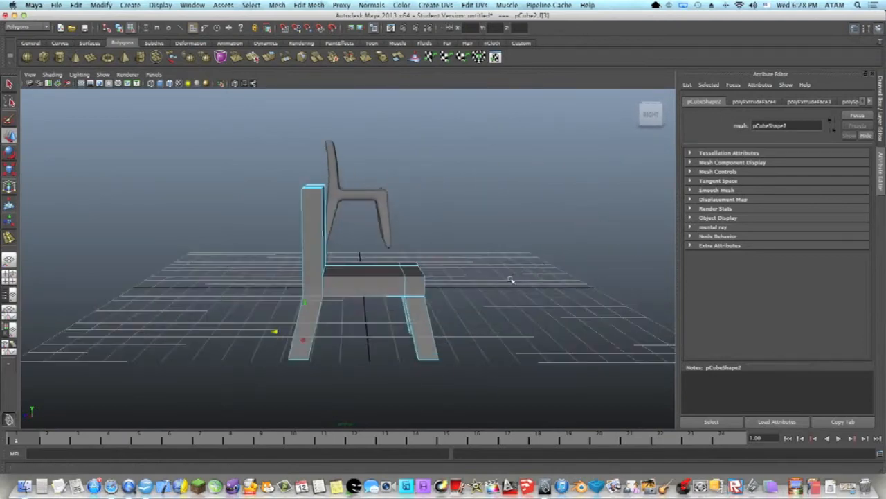
{"action": "left_click_drag", "start_coordinate": [512, 277], "coordinate": [460, 274]}
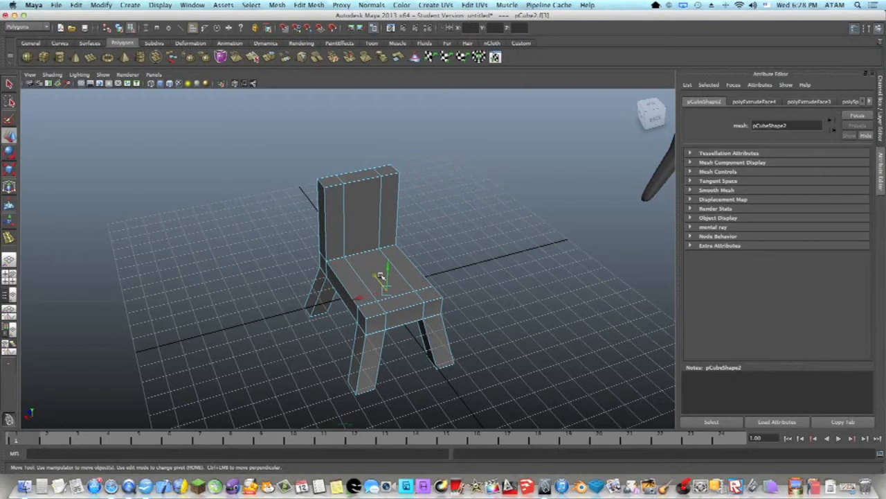
Adjust the chair seat's shape with the Move manipulator in perspective.
{"action": "left_click_drag", "start_coordinate": [380, 277], "coordinate": [446, 282]}
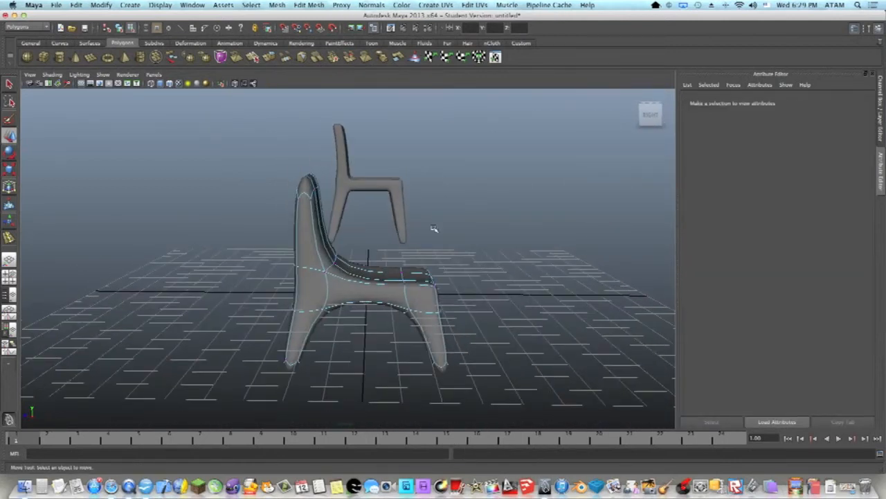
Orbit the chair to compare its smoothed and blocky forms.
{"action": "left_click_drag", "start_coordinate": [432, 229], "coordinate": [460, 246]}
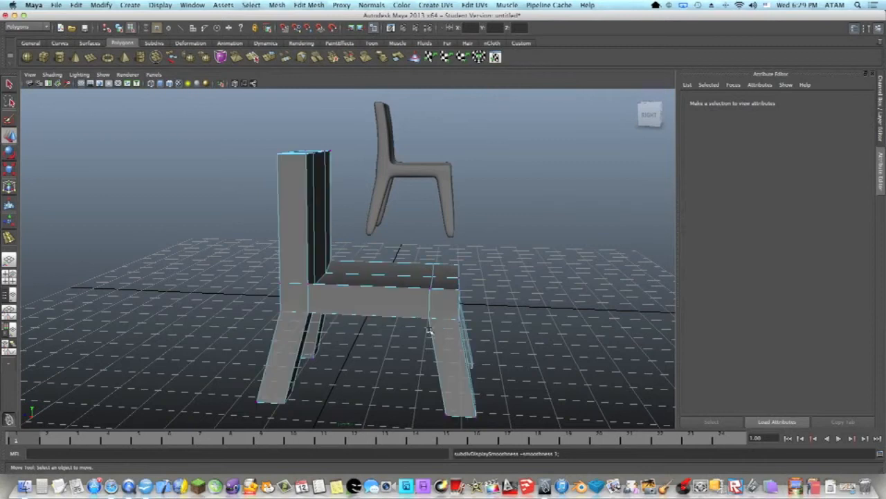
{"action": "left_click_drag", "start_coordinate": [416, 277], "coordinate": [349, 298]}
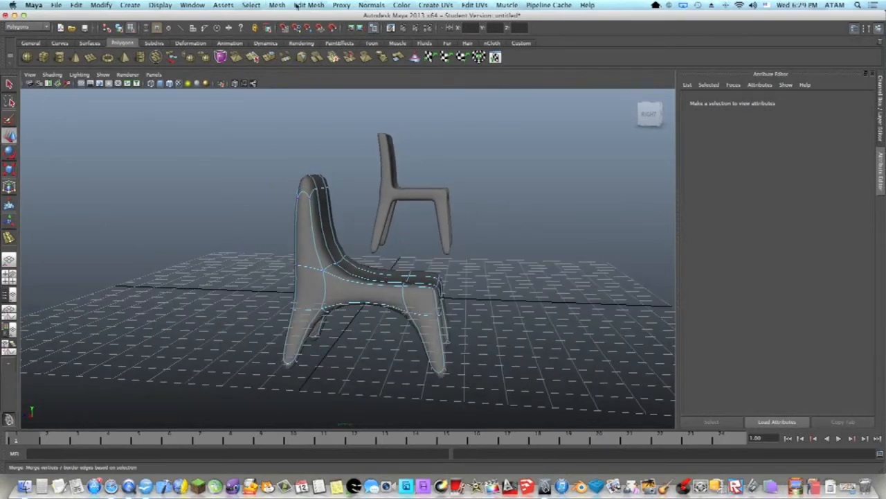
Insert edge loops across the chair legs, near the seat and across the back, dismissing the shutdown warning.
{"action": "left_click", "coordinate": [309, 5]}
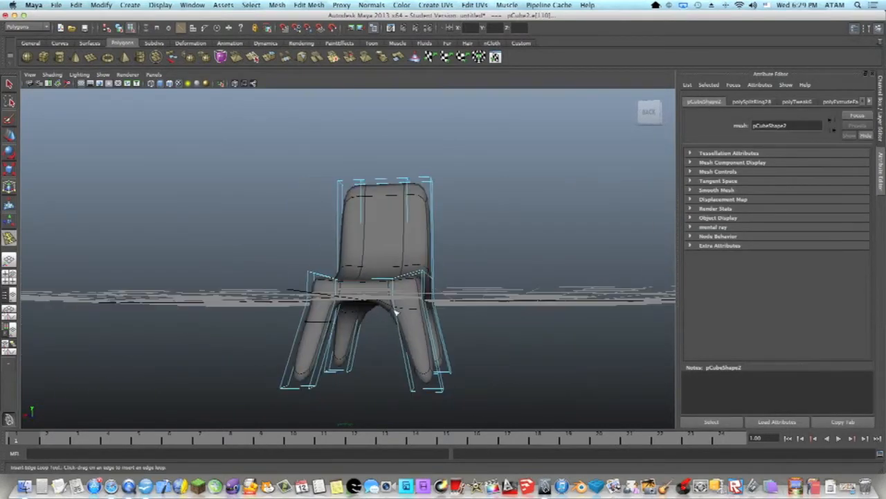
{"action": "left_click_drag", "start_coordinate": [395, 311], "coordinate": [399, 322]}
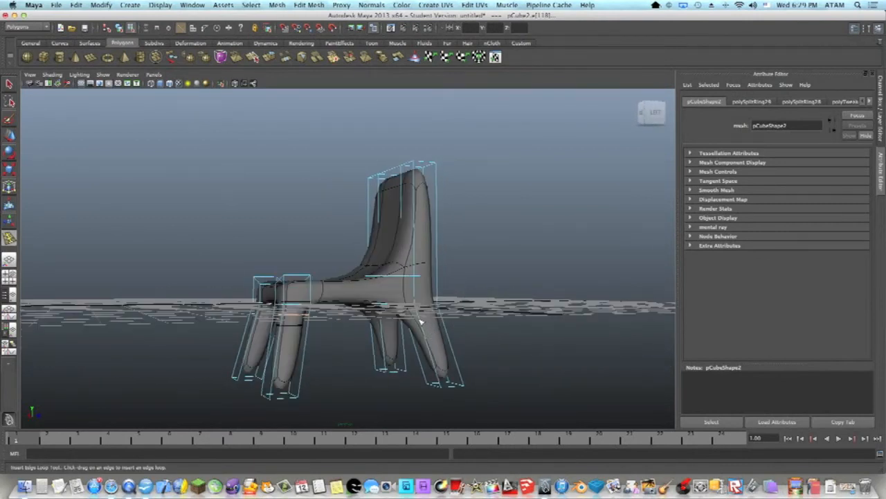
{"action": "left_click_drag", "start_coordinate": [415, 321], "coordinate": [448, 311]}
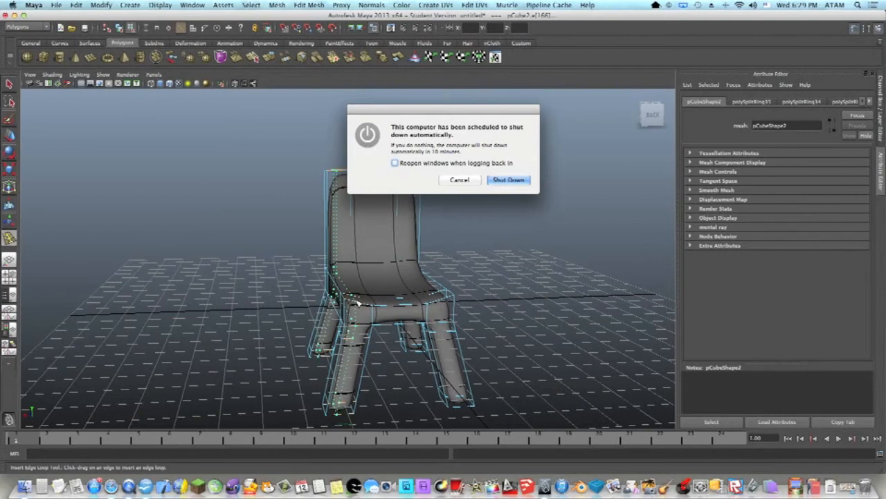
{"action": "left_click", "coordinate": [460, 180]}
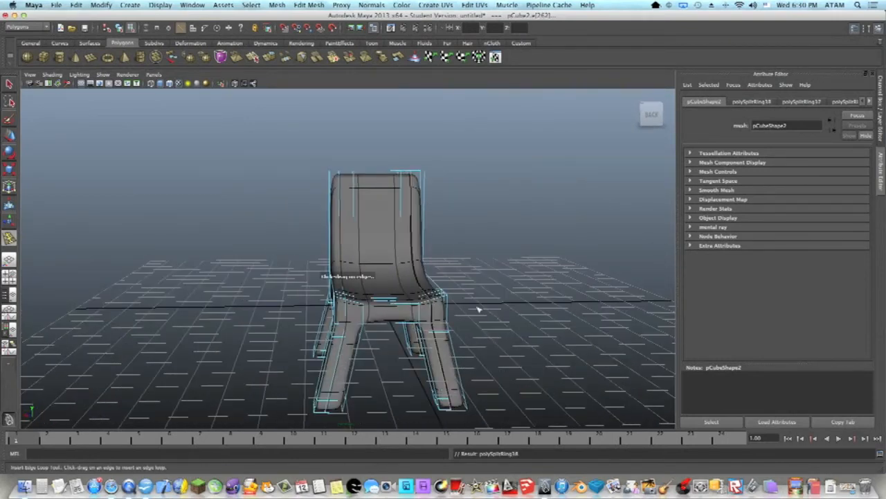
{"action": "left_click_drag", "start_coordinate": [478, 308], "coordinate": [360, 294]}
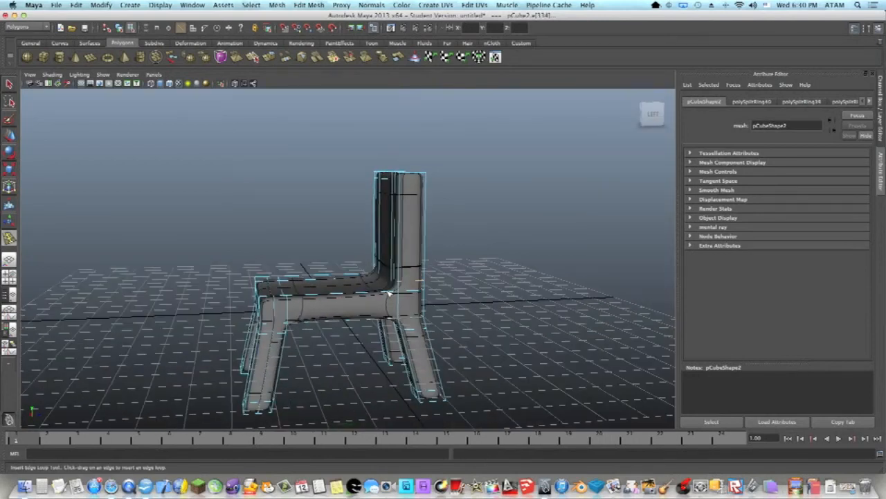
Insert edge loops along the seat and across the backrest.
{"action": "left_click_drag", "start_coordinate": [387, 291], "coordinate": [432, 285]}
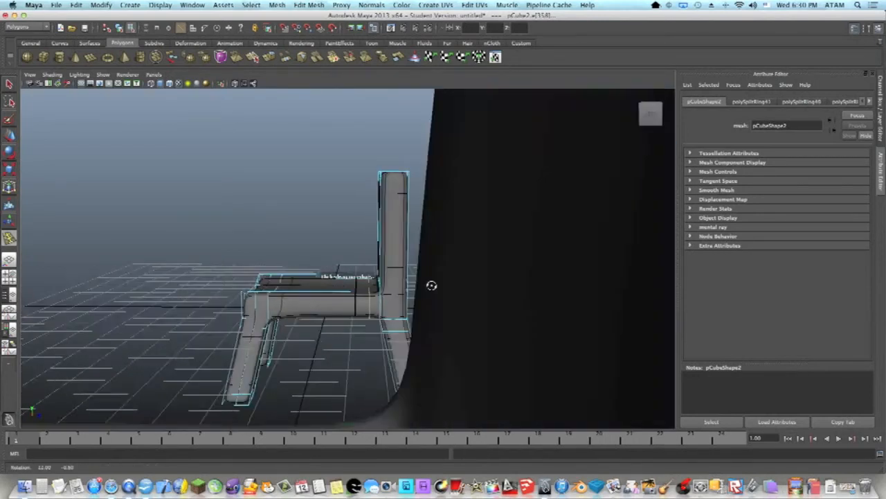
{"action": "left_click_drag", "start_coordinate": [429, 284], "coordinate": [346, 277]}
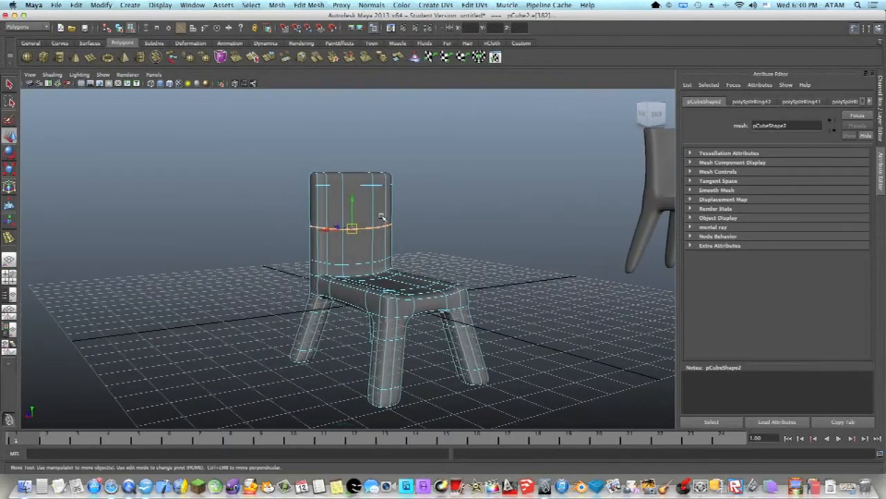
{"action": "left_click_drag", "start_coordinate": [381, 218], "coordinate": [277, 229]}
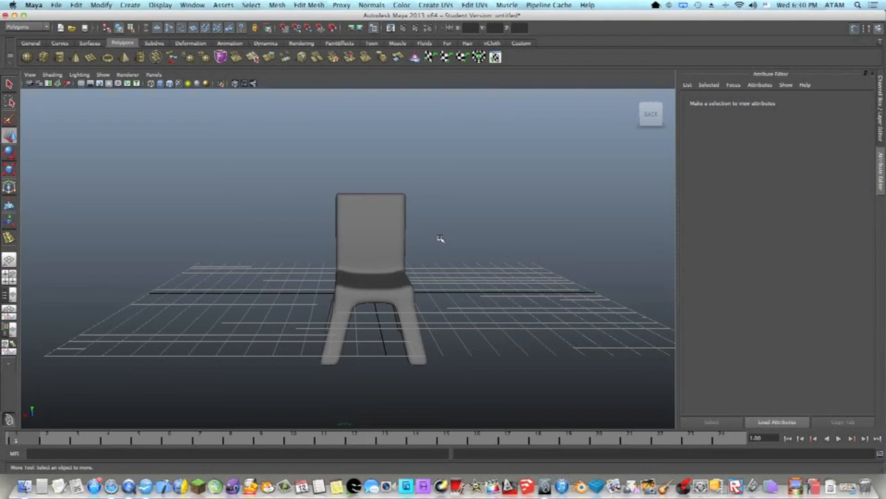
Open the Hypershade material editor from Window > Rendering Editors after angling the view on the chair.
{"action": "left_click_drag", "start_coordinate": [441, 238], "coordinate": [367, 237]}
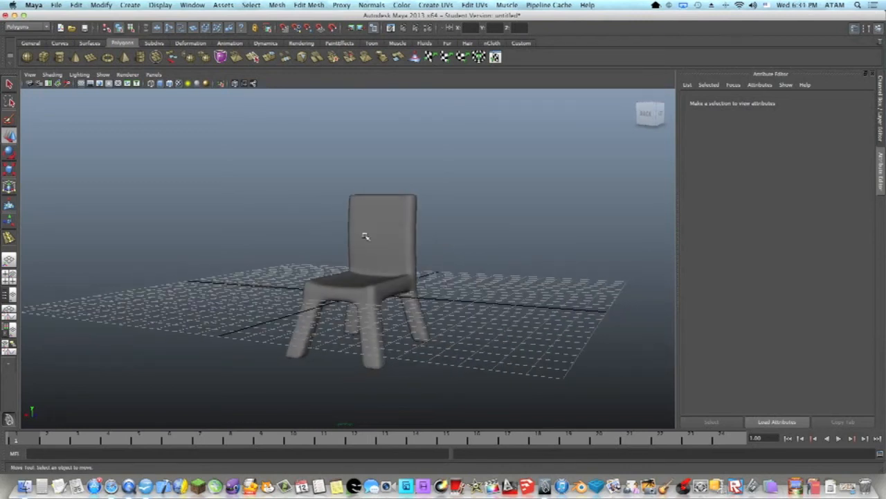
{"action": "left_click_drag", "start_coordinate": [365, 237], "coordinate": [385, 248]}
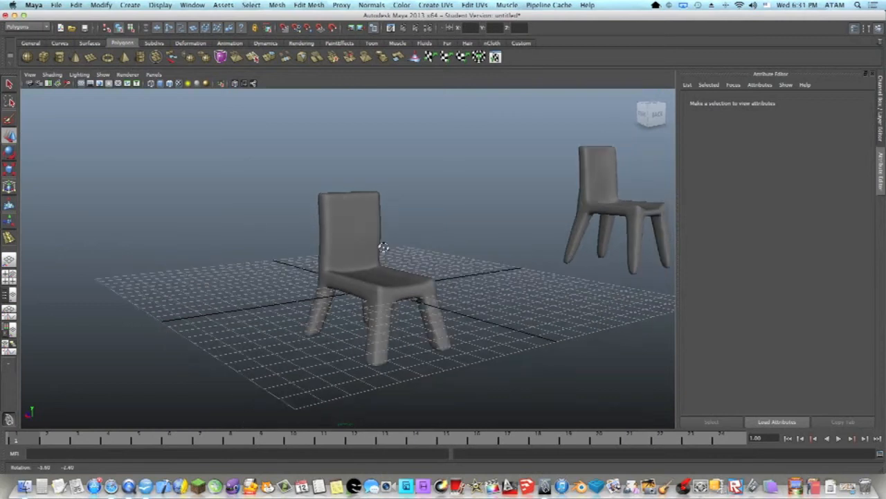
{"action": "left_click", "coordinate": [191, 6]}
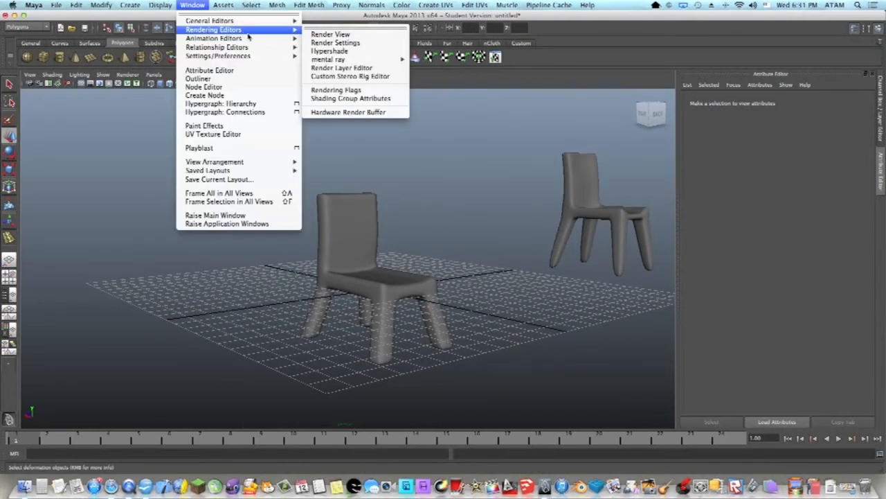
{"action": "mouse_move", "coordinate": [329, 50]}
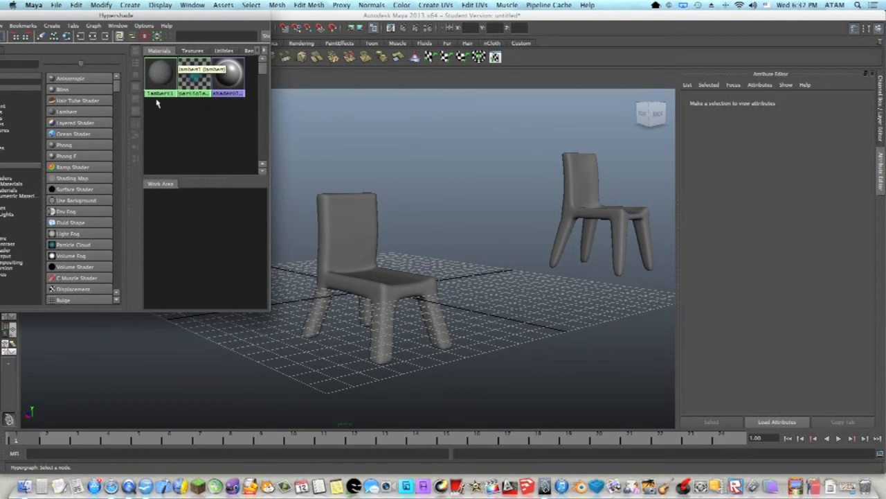
Create a new Lambert material (lambert2), set its colour to a light green and assign it to the chair.
{"action": "left_click", "coordinate": [160, 74]}
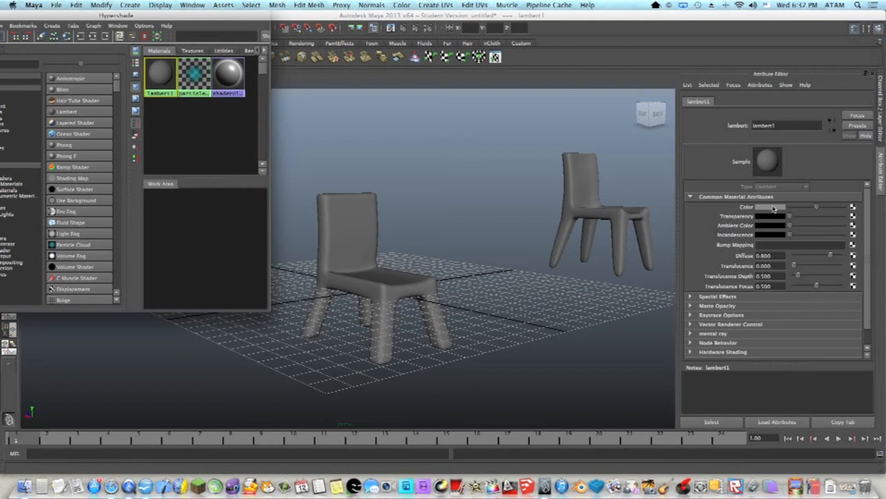
{"action": "left_click", "coordinate": [774, 206]}
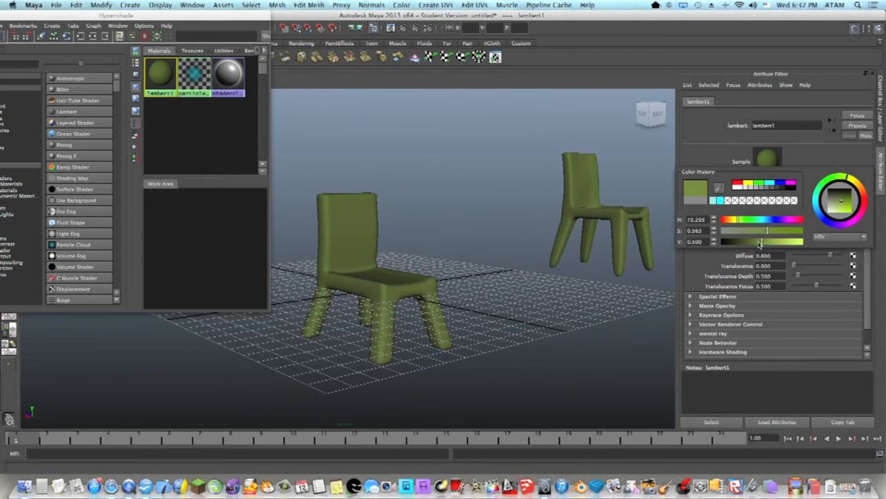
{"action": "left_click_drag", "start_coordinate": [762, 241], "coordinate": [753, 241]}
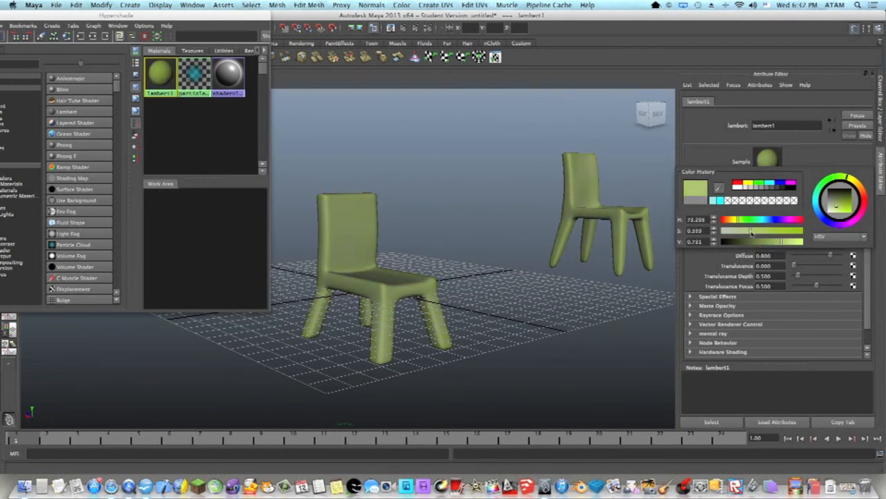
{"action": "left_click", "coordinate": [699, 158]}
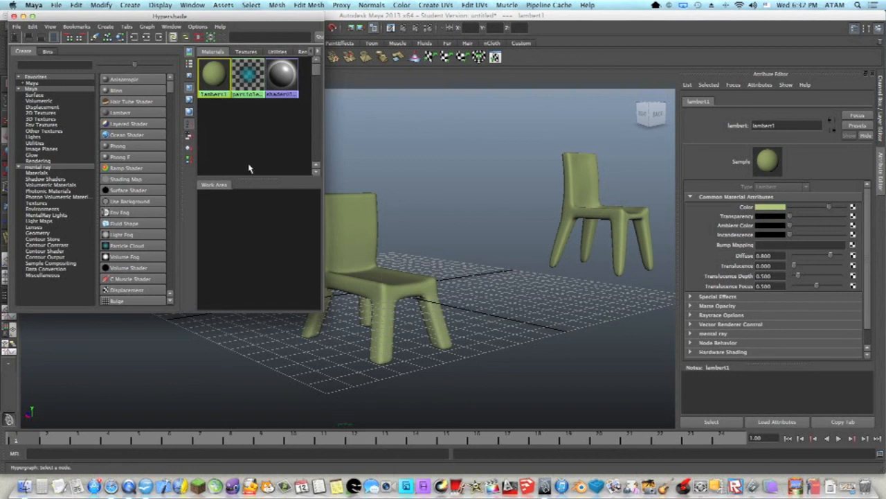
{"action": "mouse_move", "coordinate": [310, 193]}
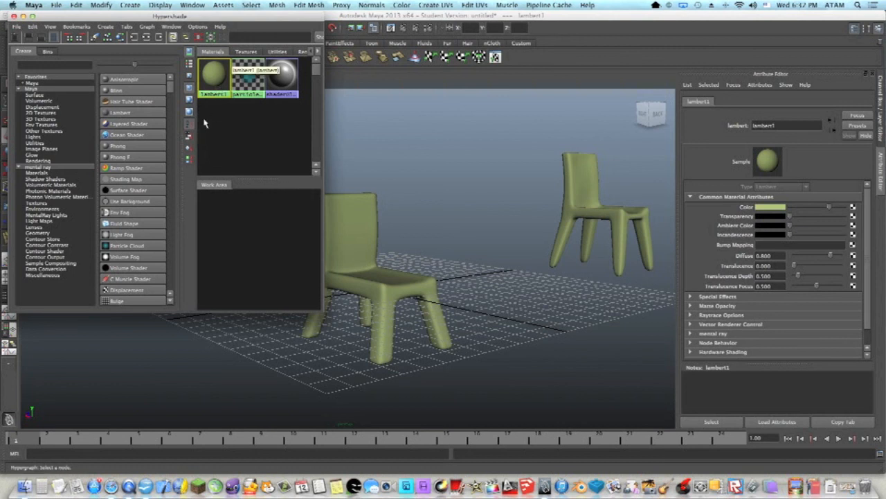
{"action": "mouse_move", "coordinate": [210, 133]}
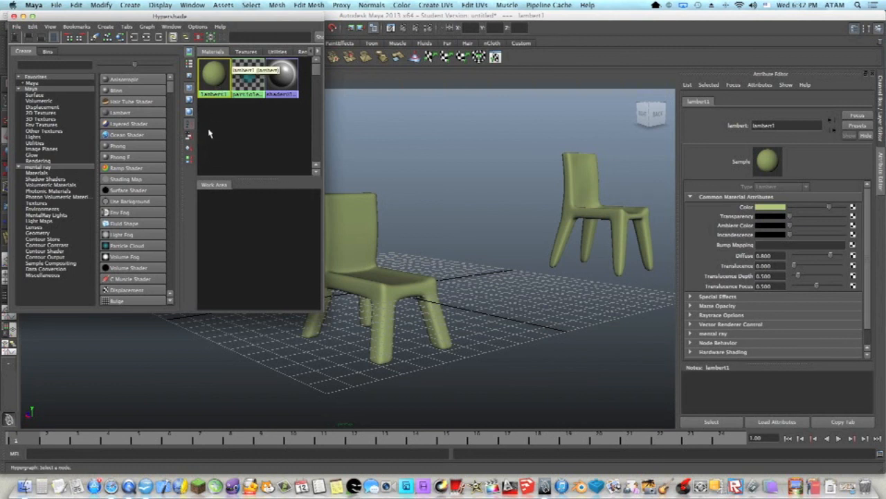